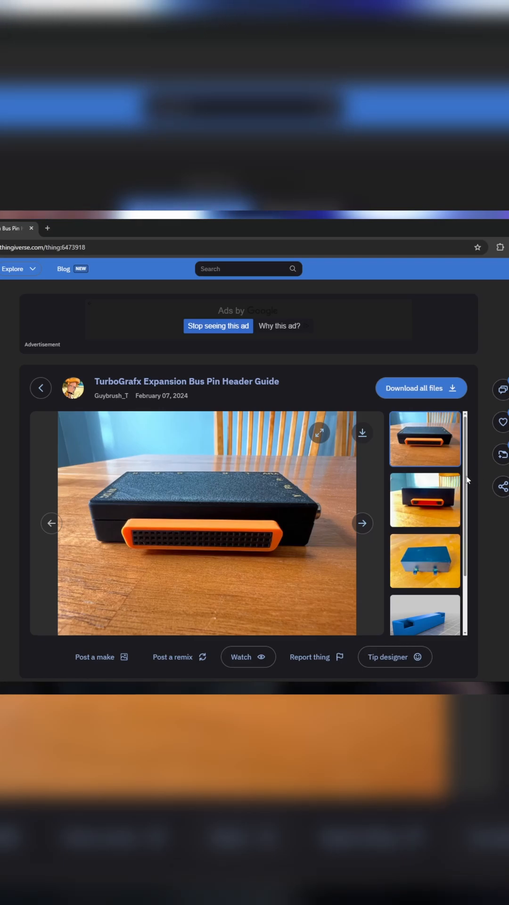
Step: Open the TG16-EXP-BUS-Female.stl model render from the last gallery thumbnail
scroll("down", 3)
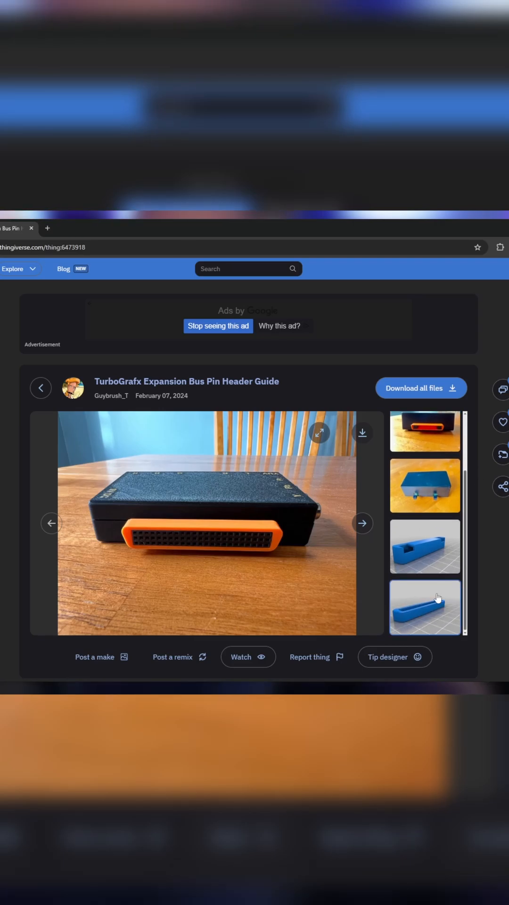
left_click(425, 606)
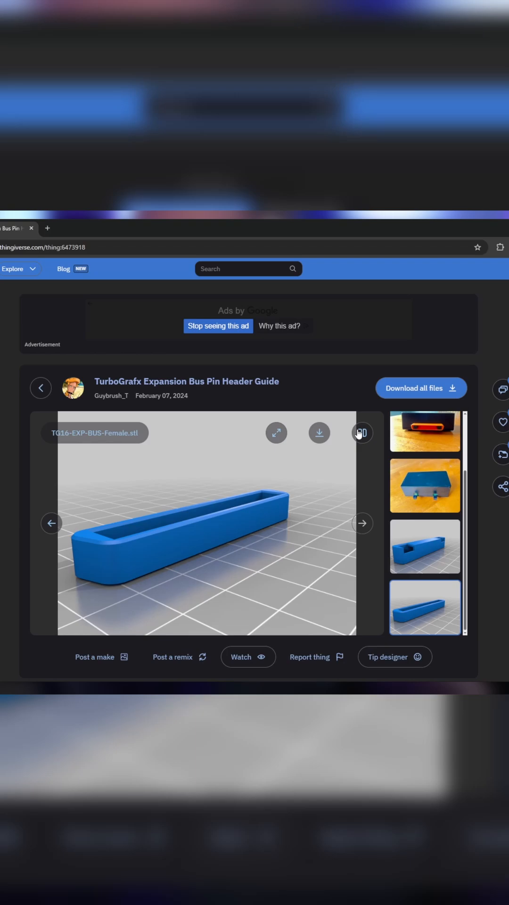